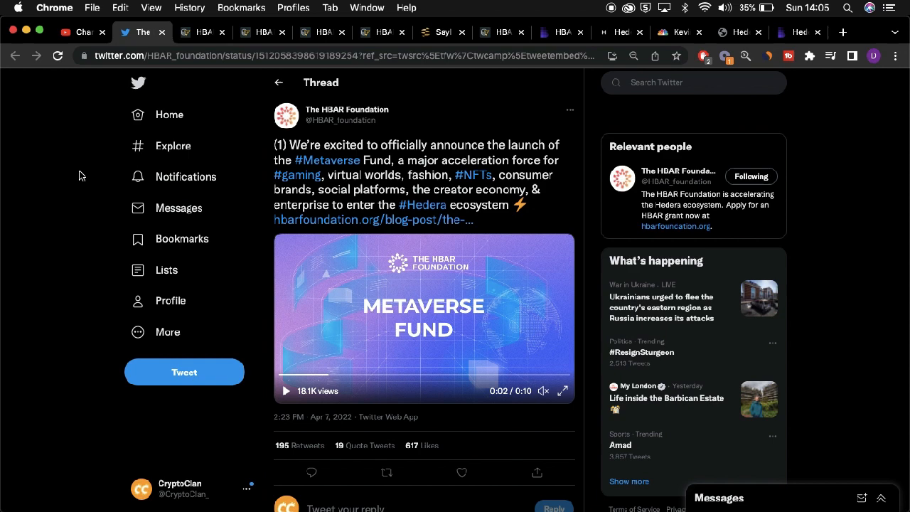
Step: Switch from the HBAR Foundation tweet to Cointelegraph's $250M metaverse fund article
click(202, 31)
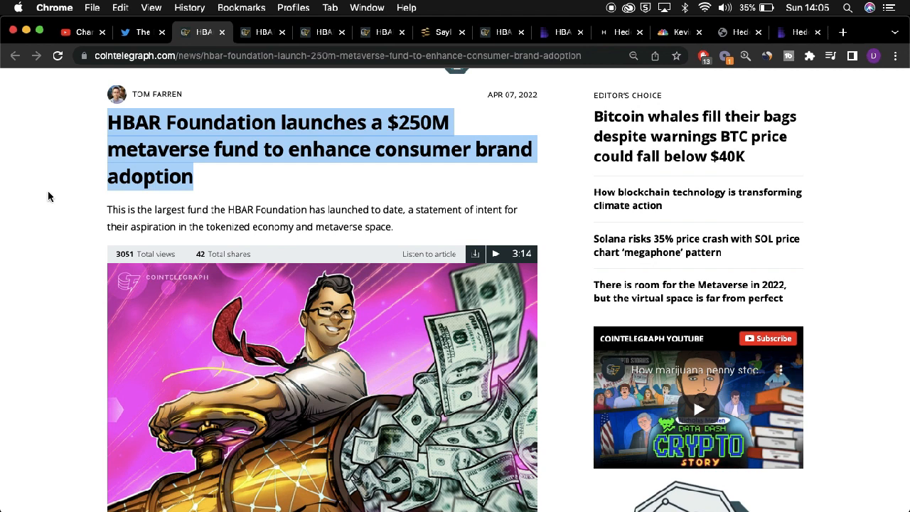
Step: Read down the article to the passage on Sayl's CRM serving over 300 corporations
scroll(down, 3)
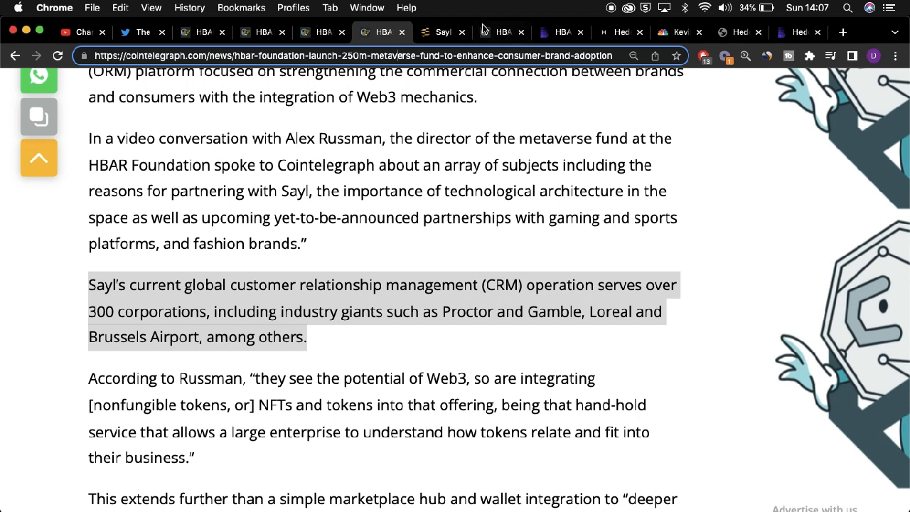
Step: Switch to Blockworks' fund article with its passage on Hedera's 2.6 million daily transactions
click(441, 31)
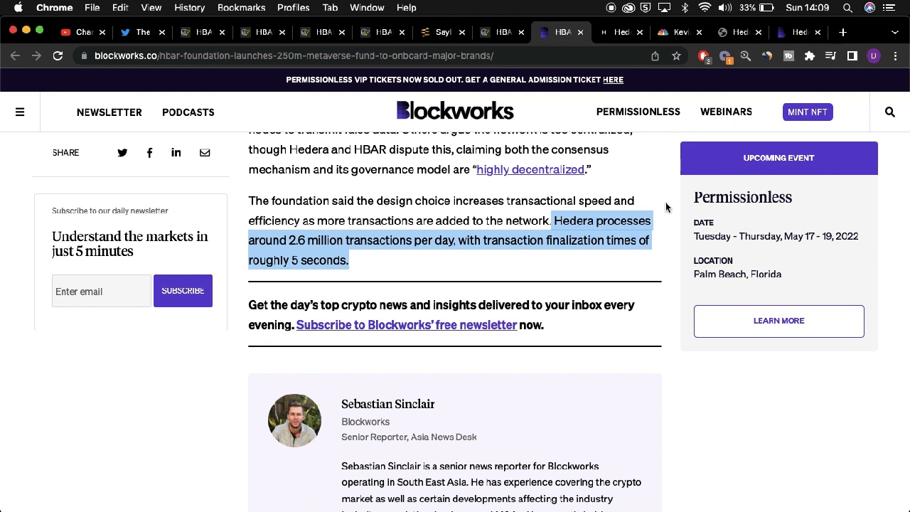
Step: Review Hedera's token transaction fee table, then bring up CNBC's Kevin O'Leary NFT article
click(620, 31)
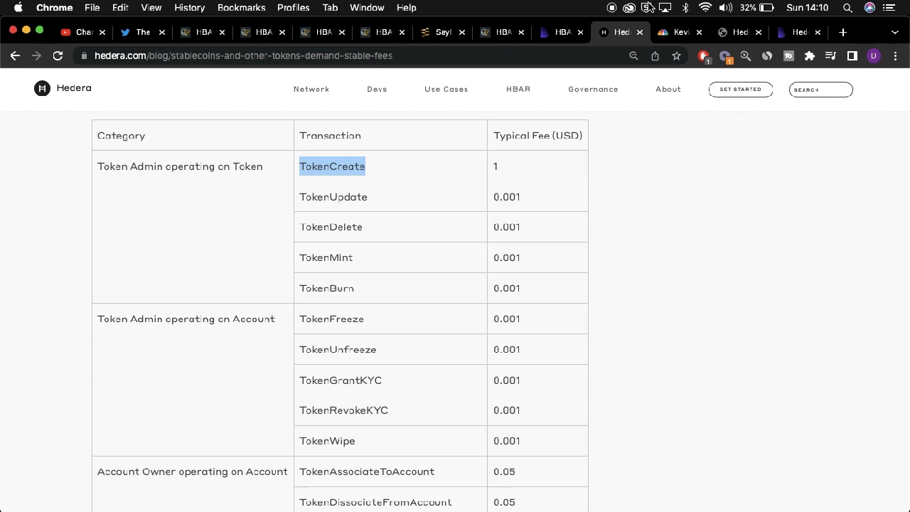
click(675, 31)
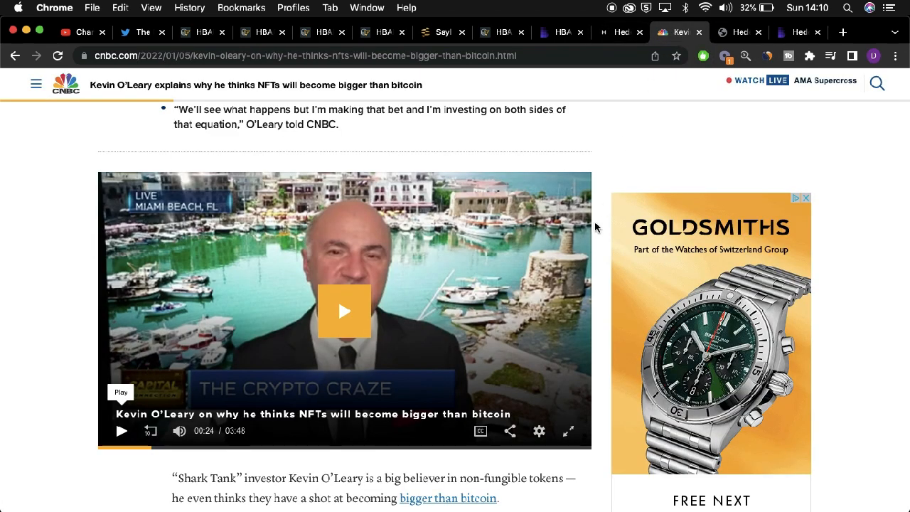
scroll(down, 3)
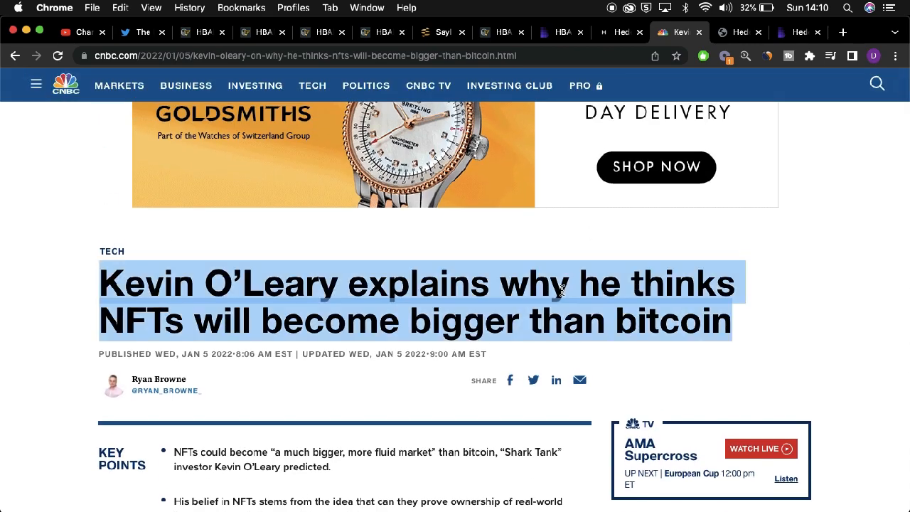
scroll(down, 3)
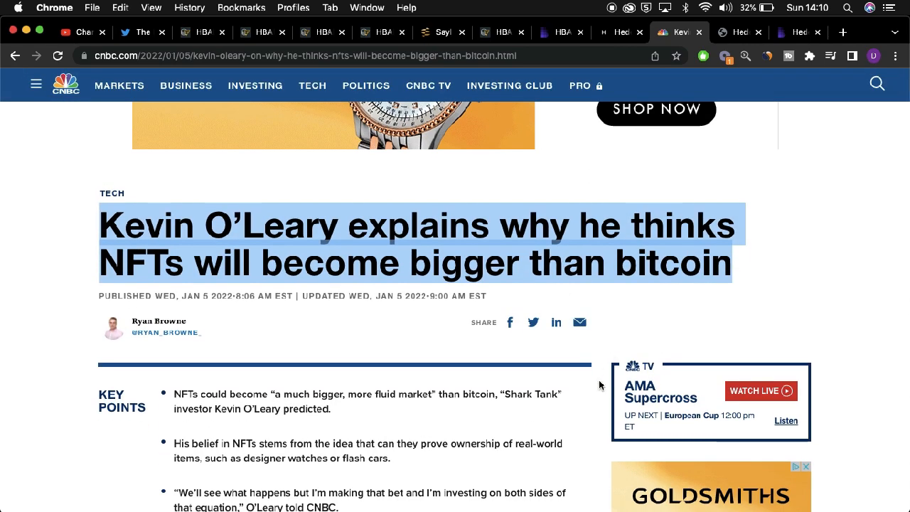
scroll(down, 3)
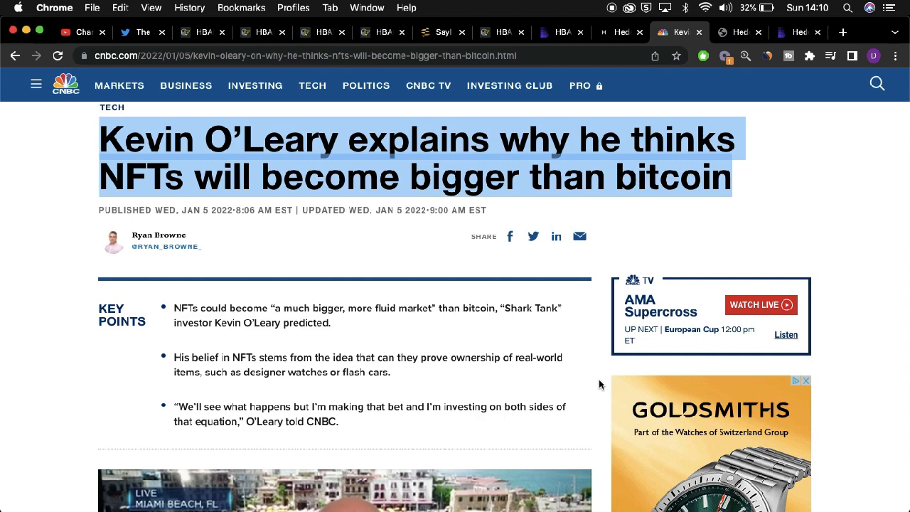
scroll(down, 3)
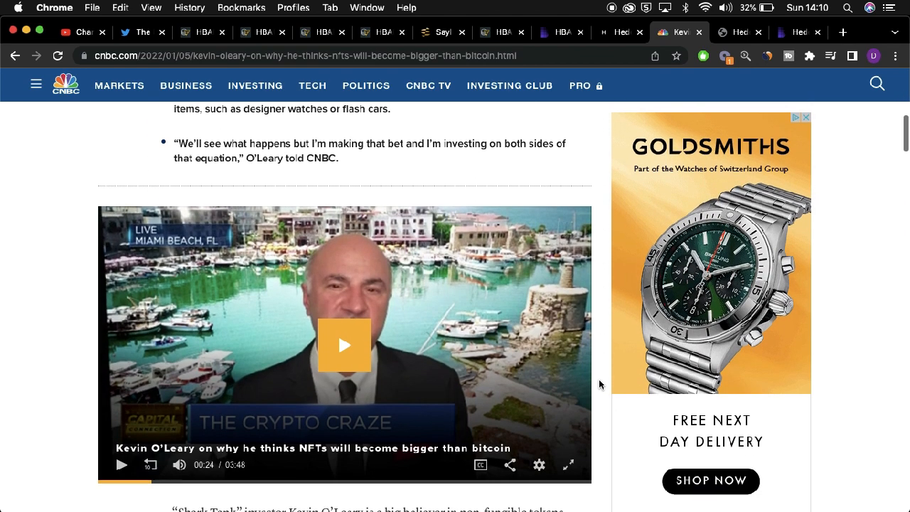
scroll(down, 3)
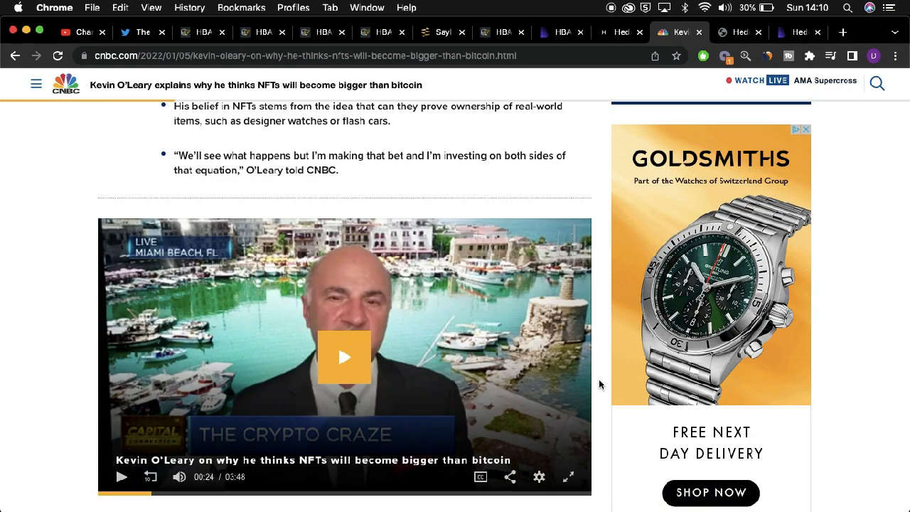
Step: View Medium's Bitcoin/Ethereum/Hedera fee chart, then Blockworks' $155M DeFi fund article without the newsletter prompt
click(740, 31)
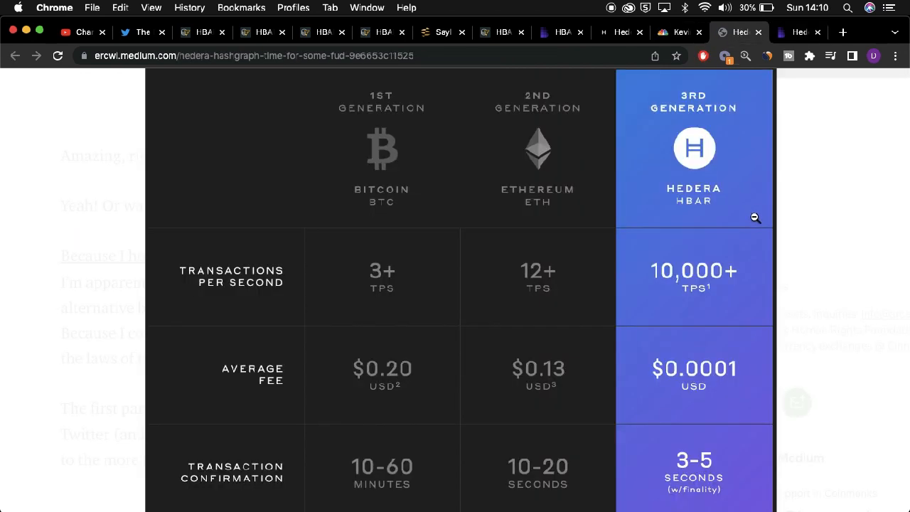
mouse_move(731, 133)
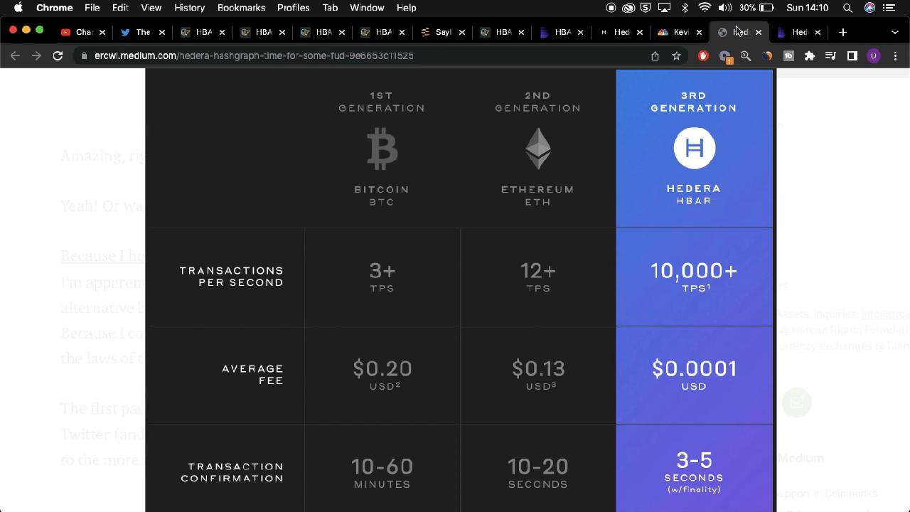
mouse_move(813, 26)
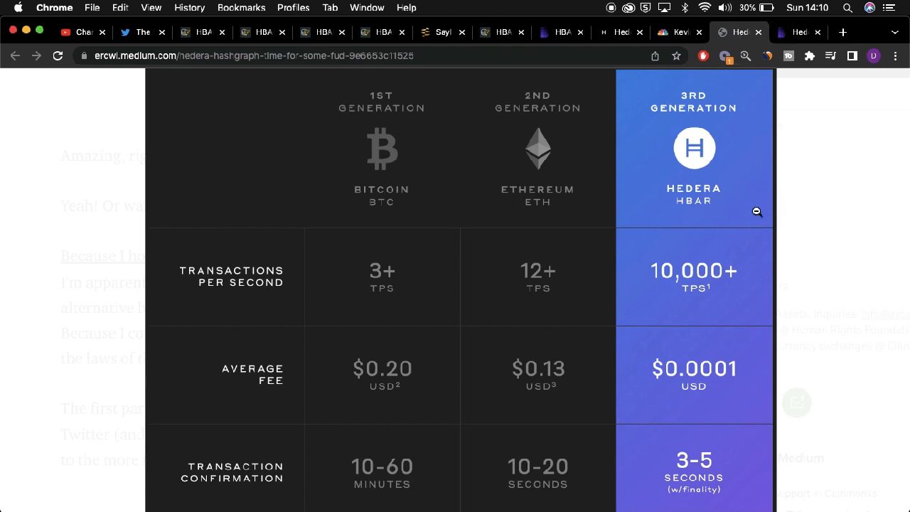
mouse_move(755, 216)
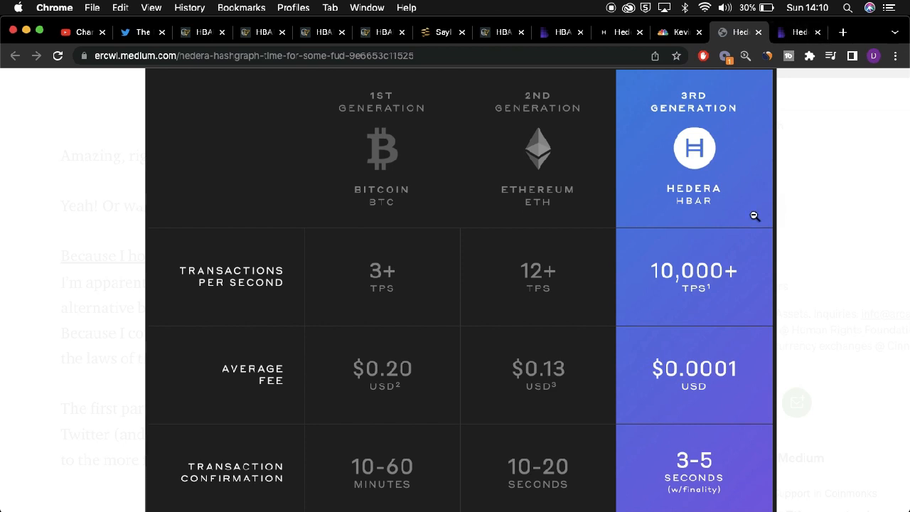
mouse_move(738, 169)
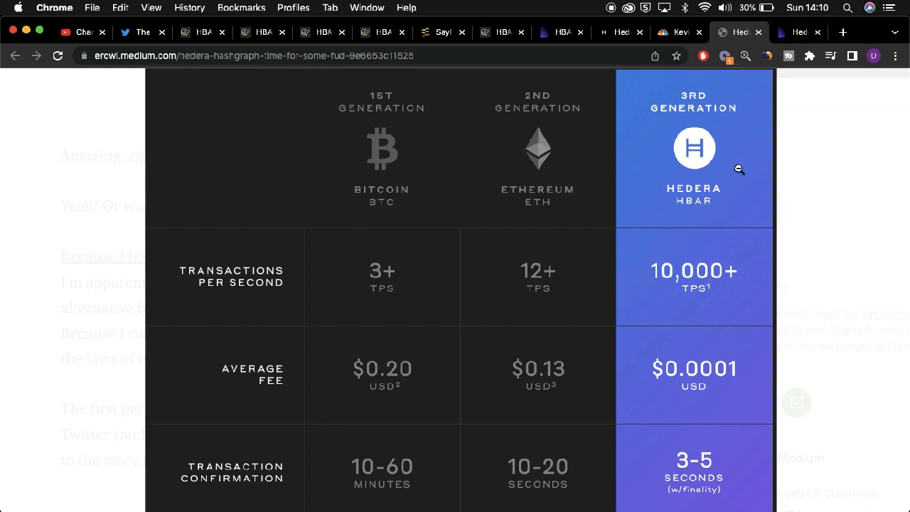
mouse_move(738, 34)
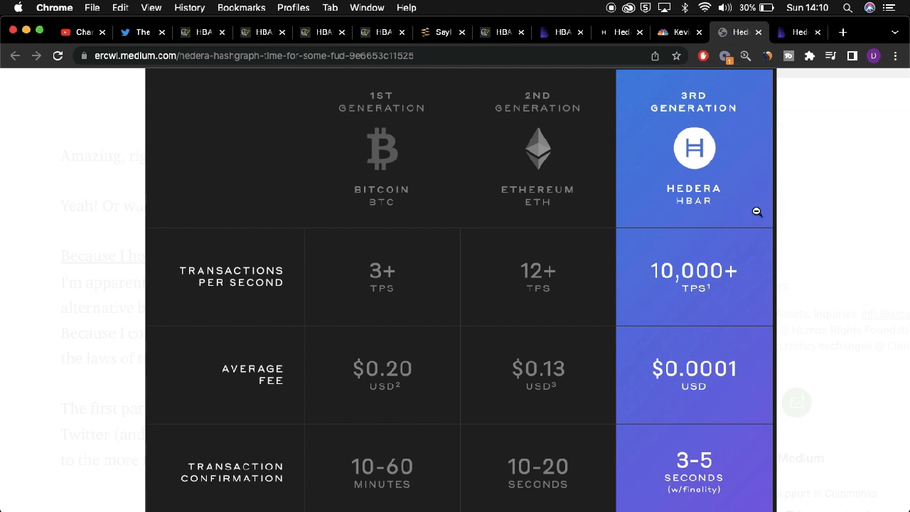
mouse_move(756, 217)
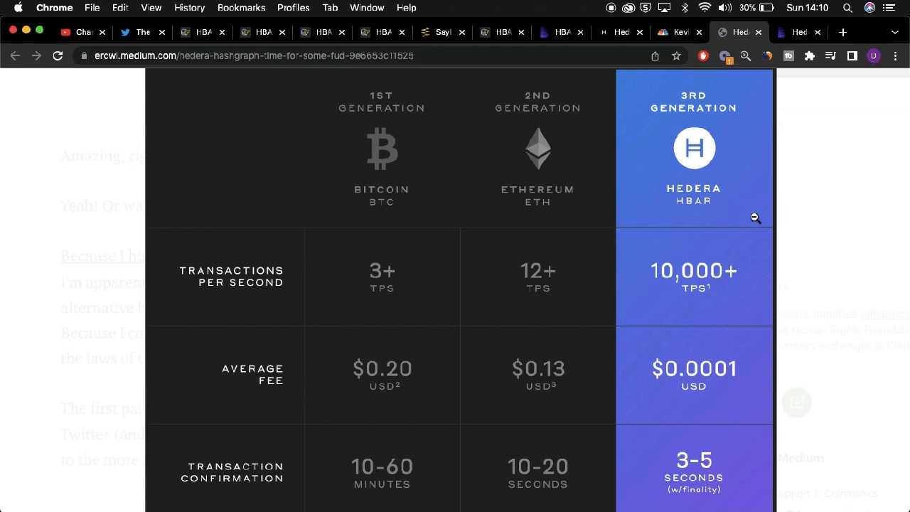
mouse_move(739, 169)
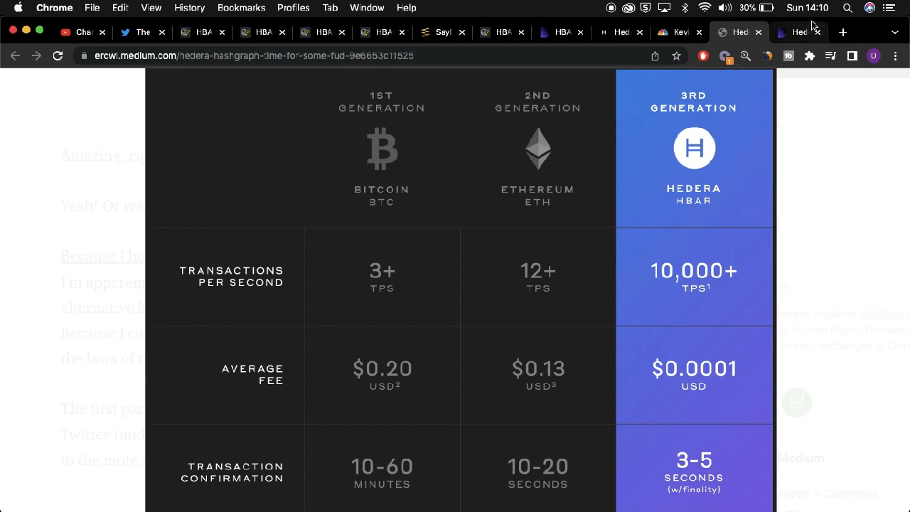
click(798, 31)
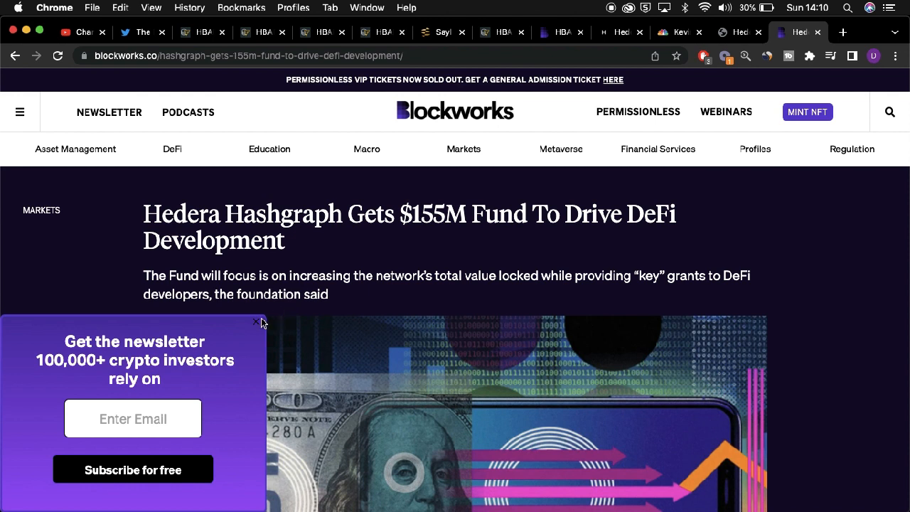
click(259, 321)
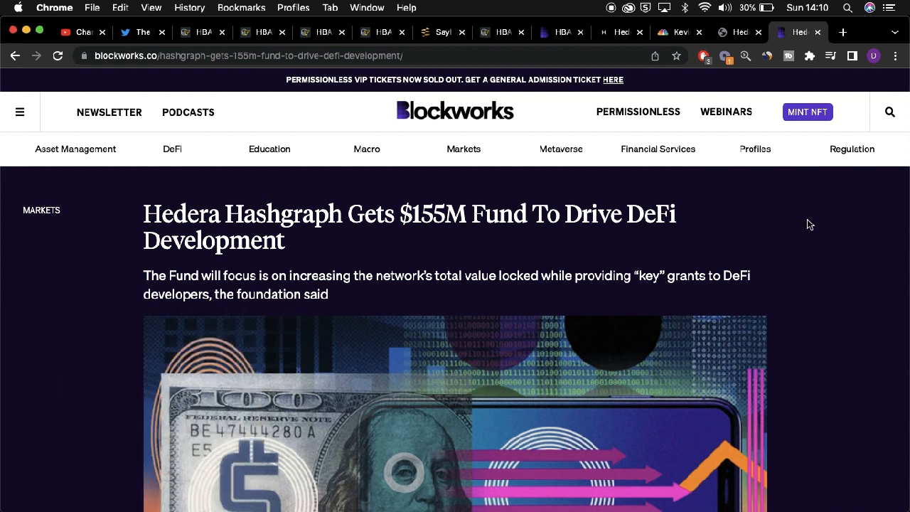